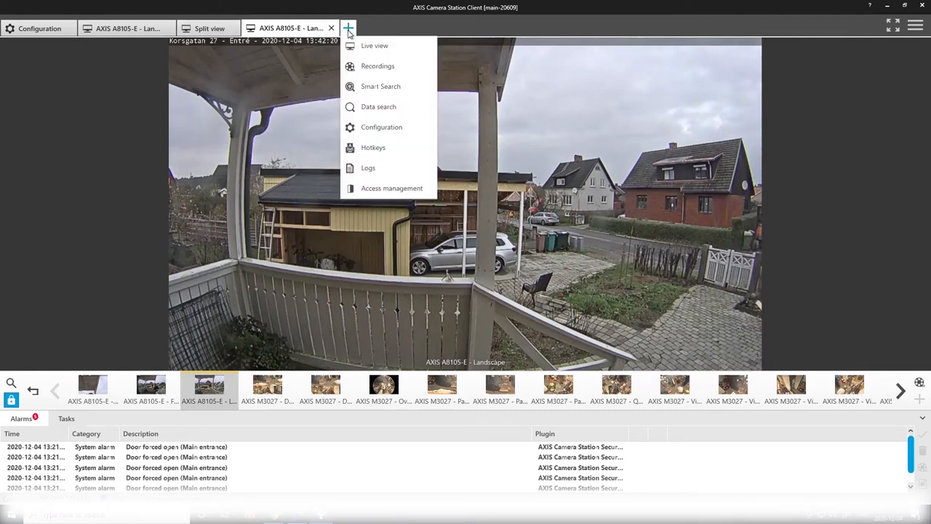
mouse_move(379, 106)
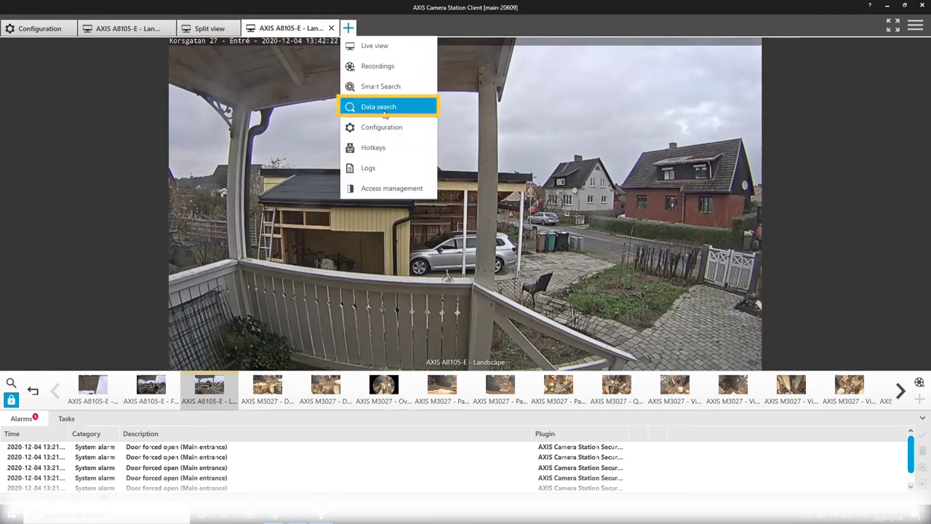
Start a data search from December 4, 2020 at 12:00 with the search term 'forced'
left_click(378, 106)
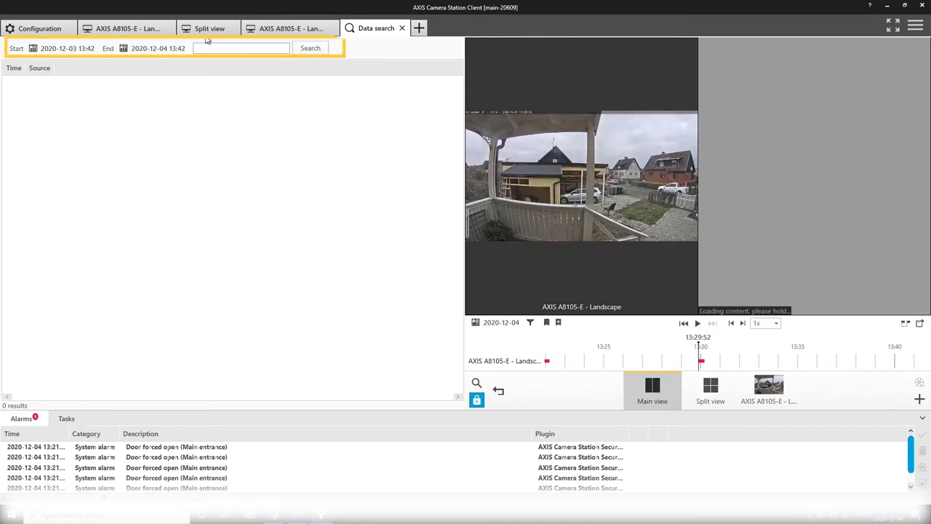
left_click(33, 48)
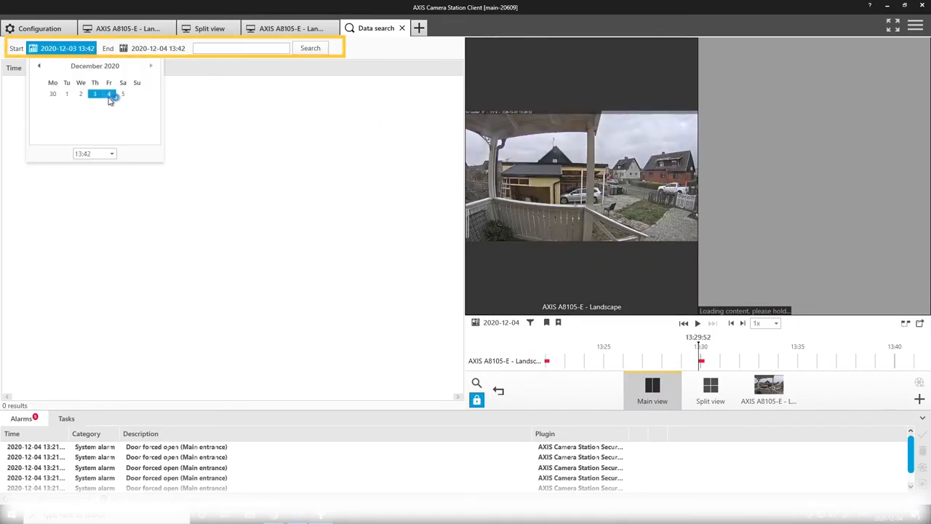
left_click(112, 154)
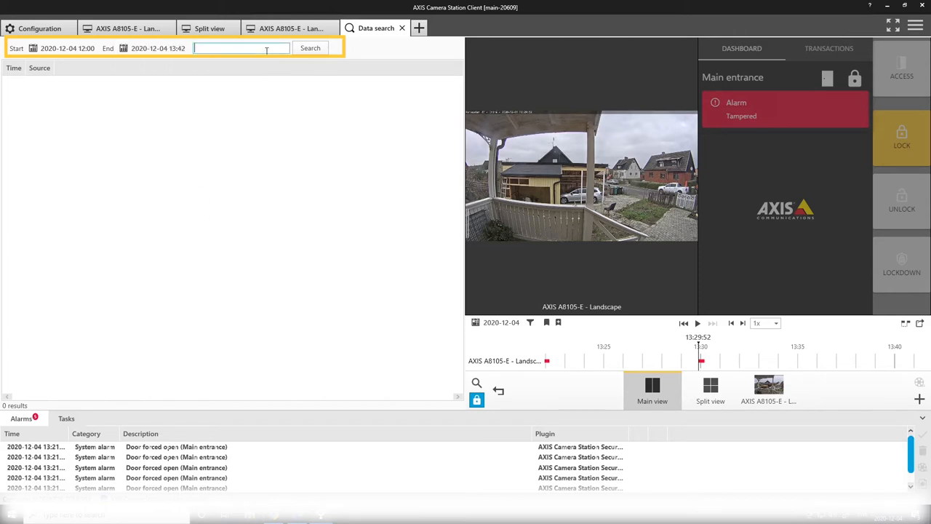
type("forced")
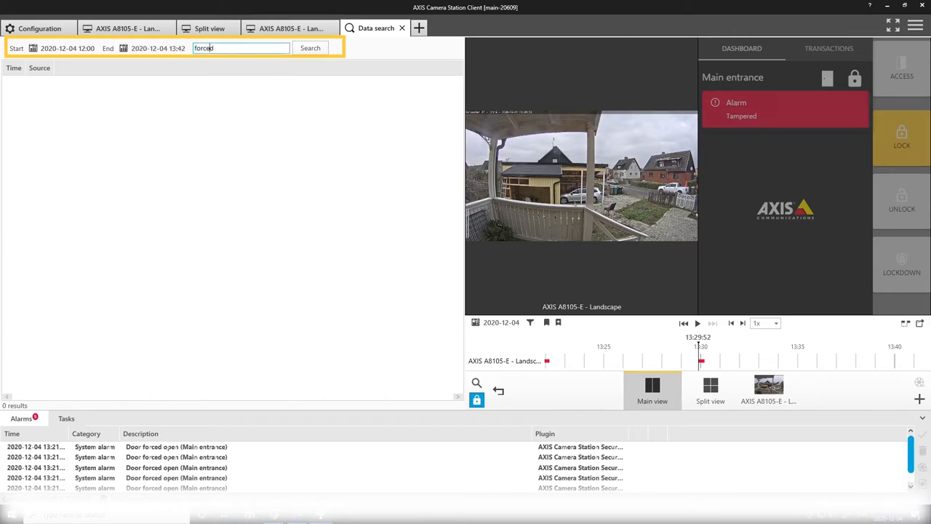
Run the 'forced' search to list the five Door forced open events
left_click(310, 48)
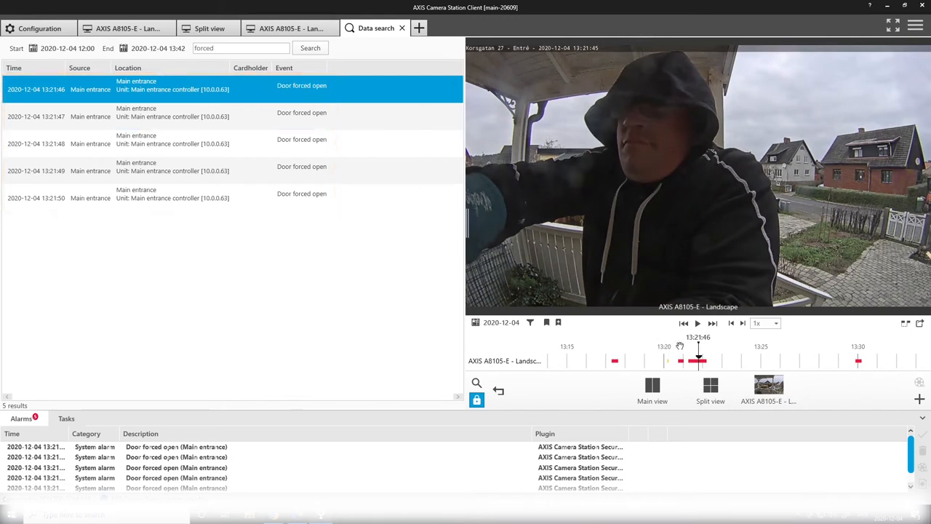
mouse_move(698, 362)
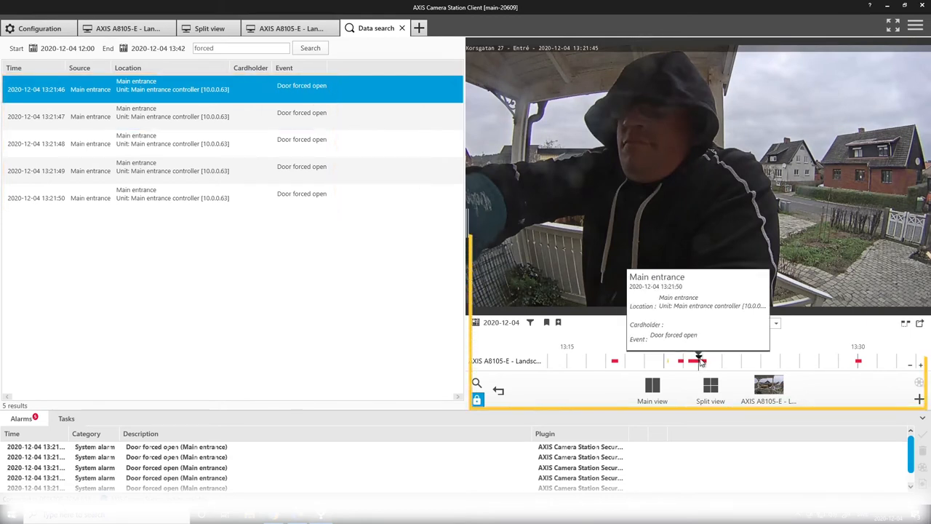